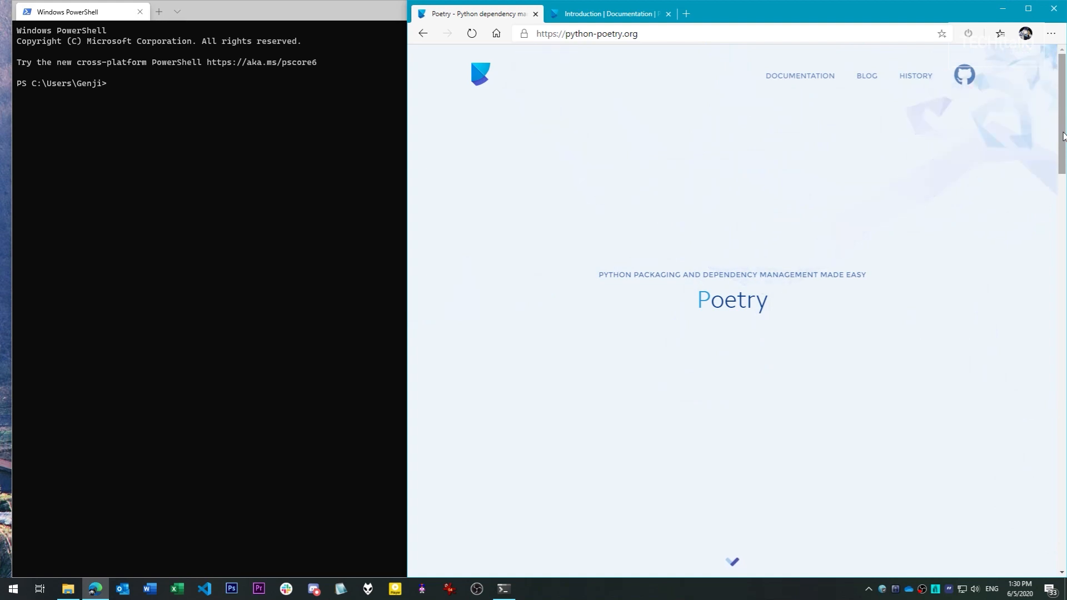
mouse_move(1061, 274)
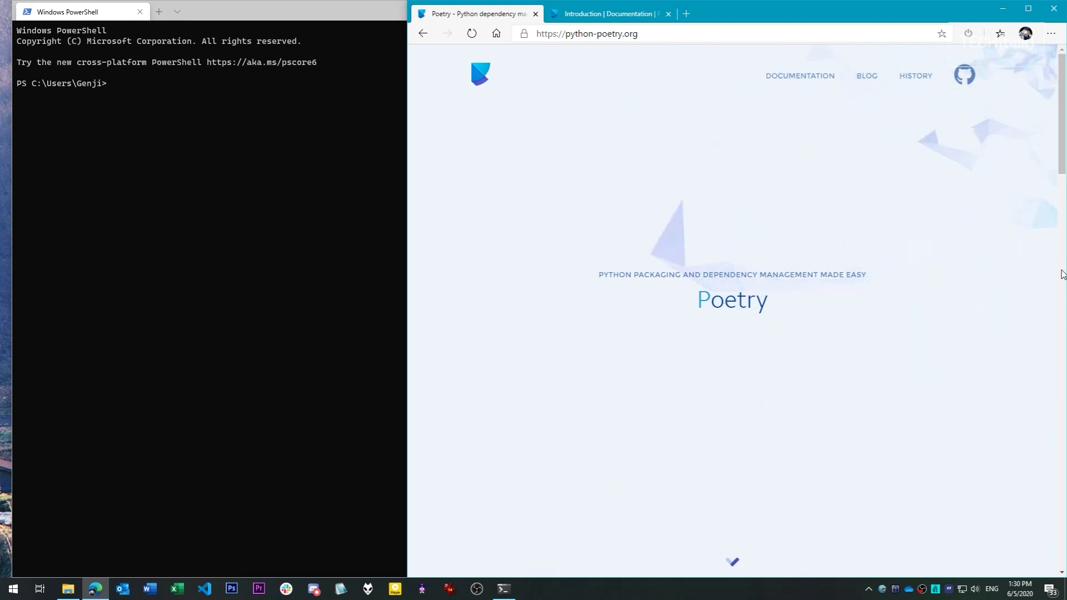
Scroll the python-poetry.org homepage past Develop, Build and Publish down to the Track section
scroll("down", 3)
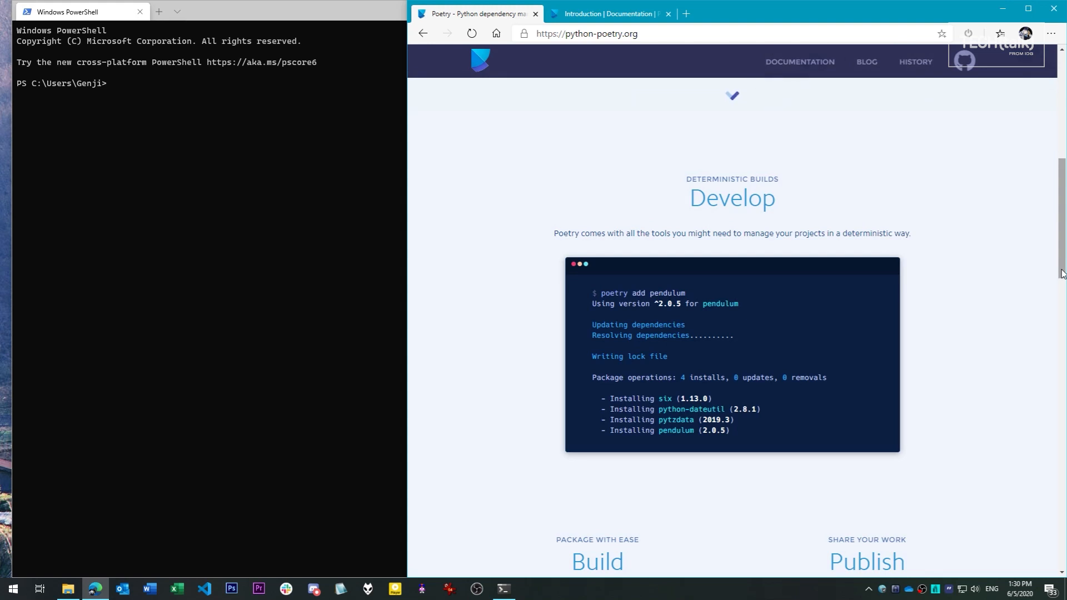
scroll("down", 3)
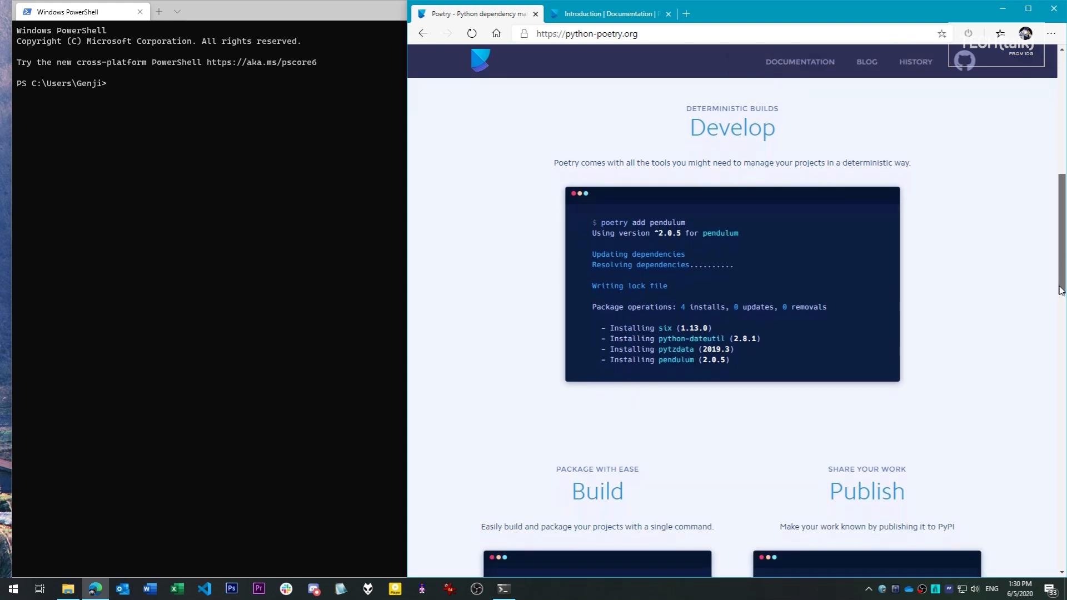
scroll("down", 3)
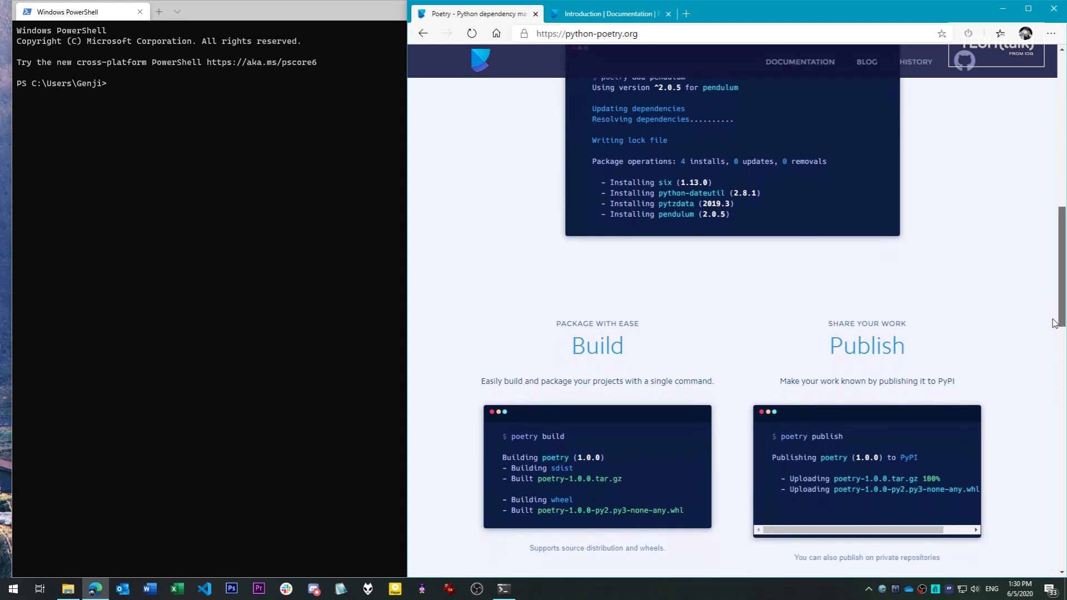
scroll("down", 3)
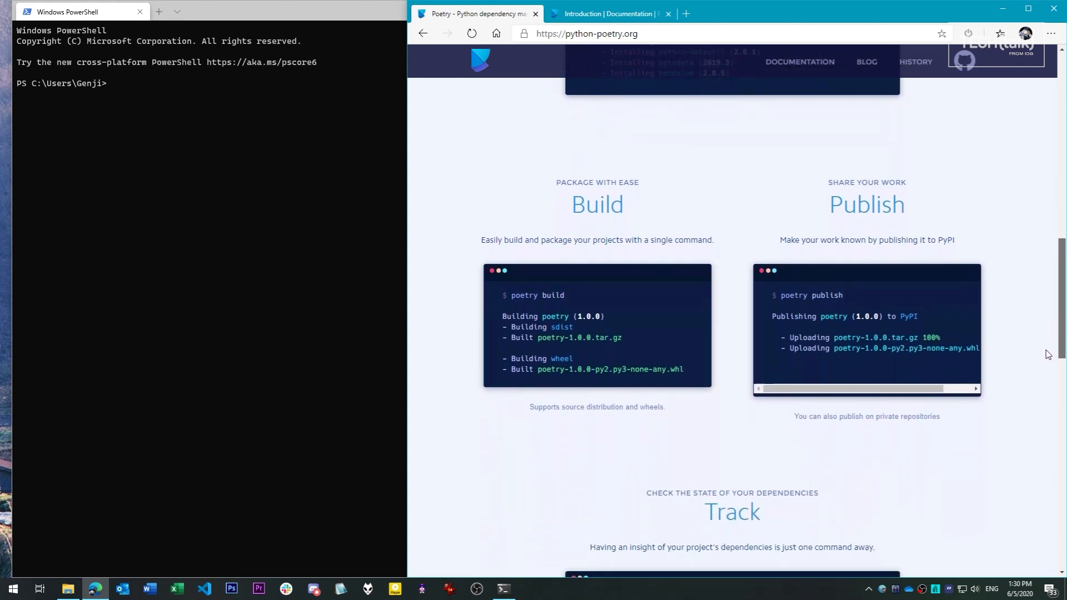
scroll("down", 3)
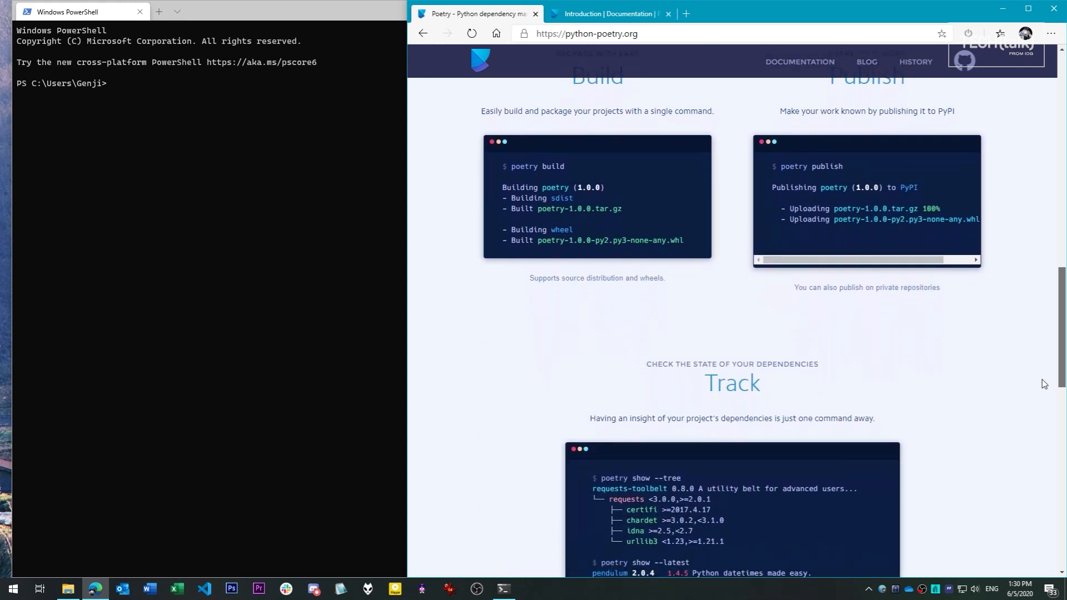
scroll("down", 3)
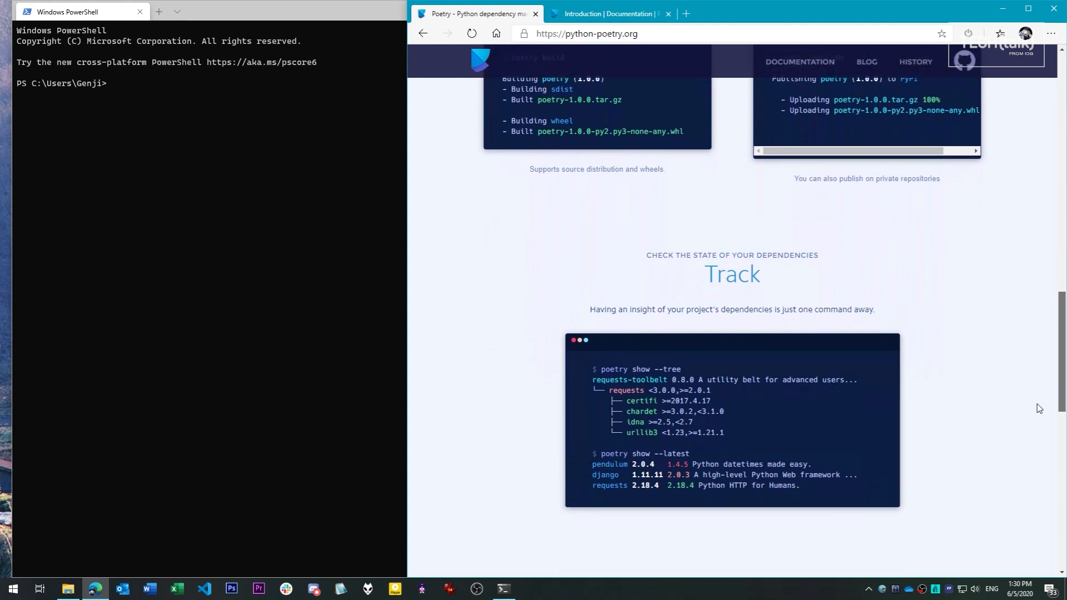
scroll("down", 3)
type("d:")
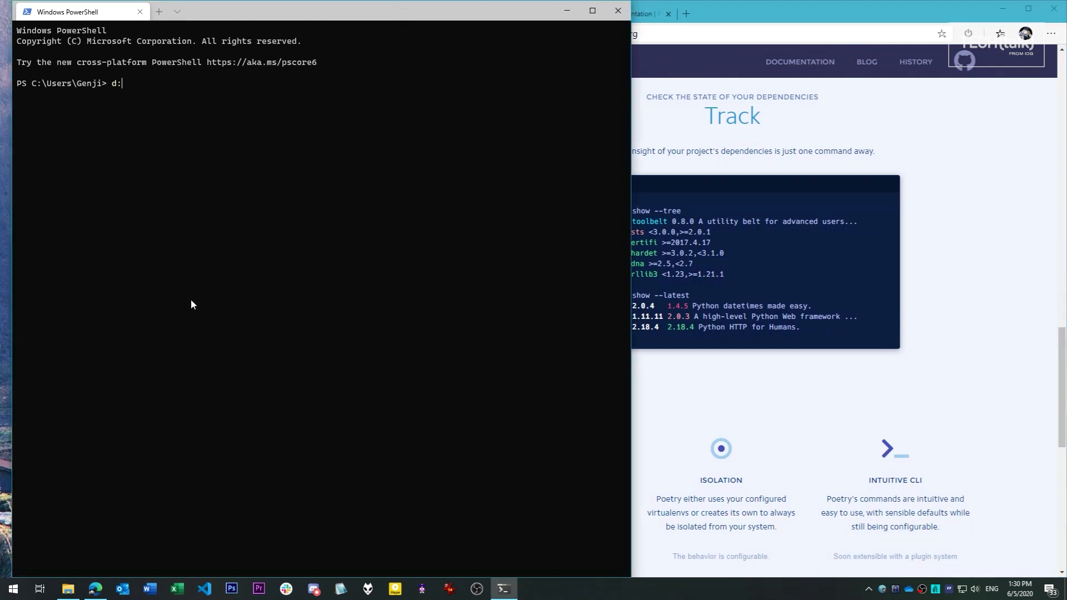
Change to D:\Poetry, list installed Pythons with py -0, and create the package myproject
type("cd .\\Poetry\\")
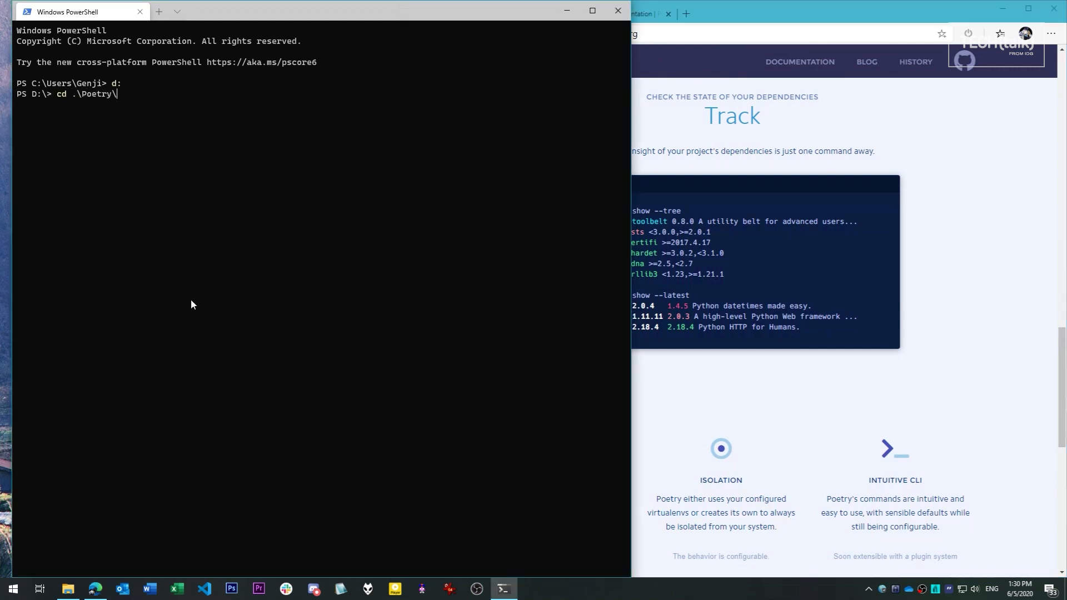
type("py -0")
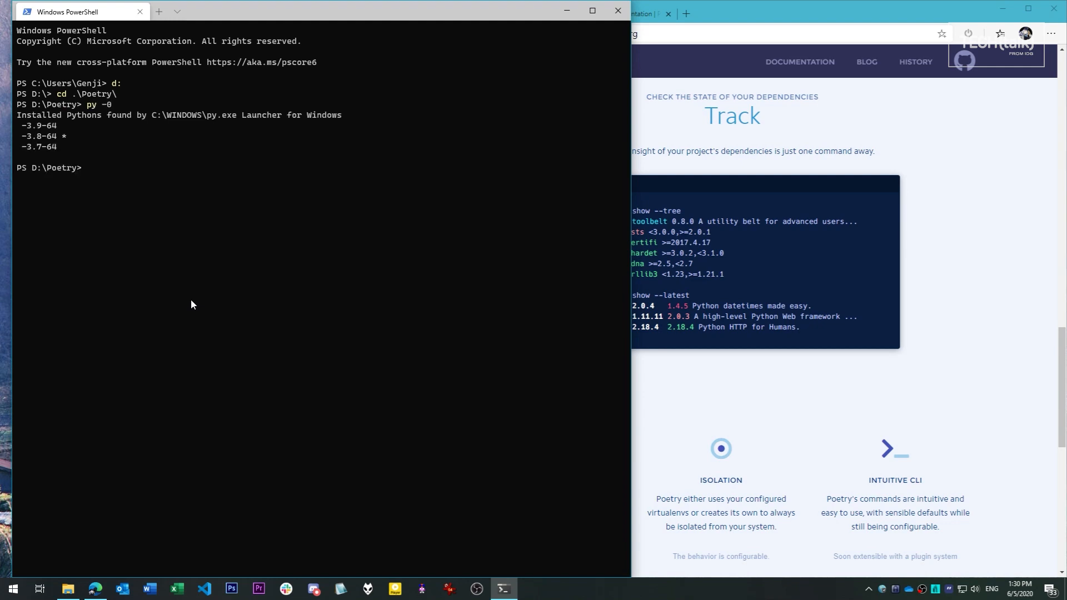
type("(Invoke-WebRequest -Uri https://raw.githubusercontent.com/python-poetry/poetry/master/get-poetry.py -UseBasicParsing).Content | python")
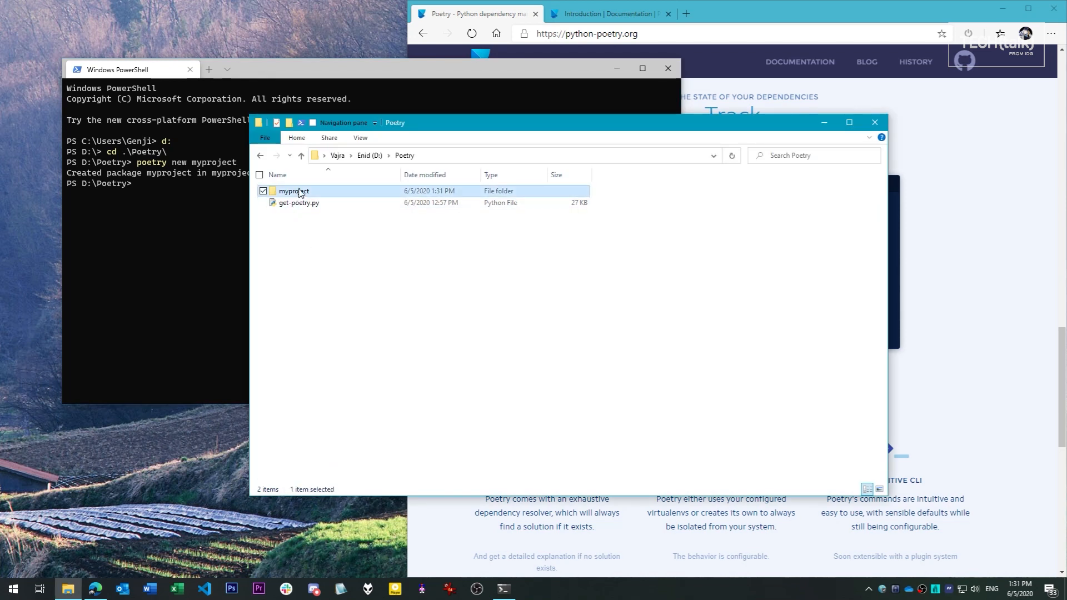
Browse the generated myproject folder, its tests and inner myproject package, then return to PowerShell
double_click(294, 191)
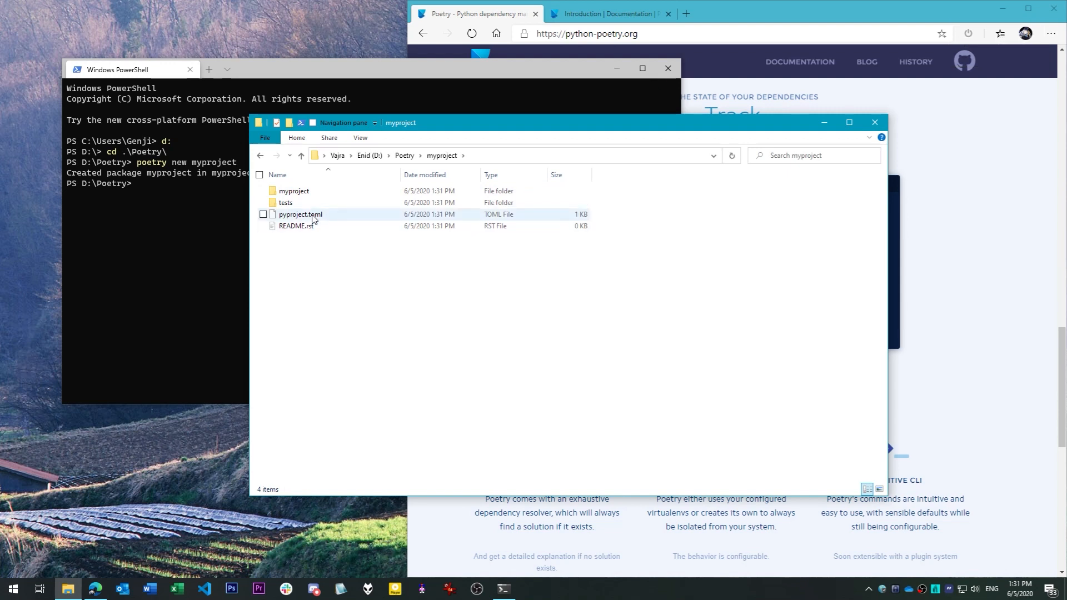
mouse_move(311, 217)
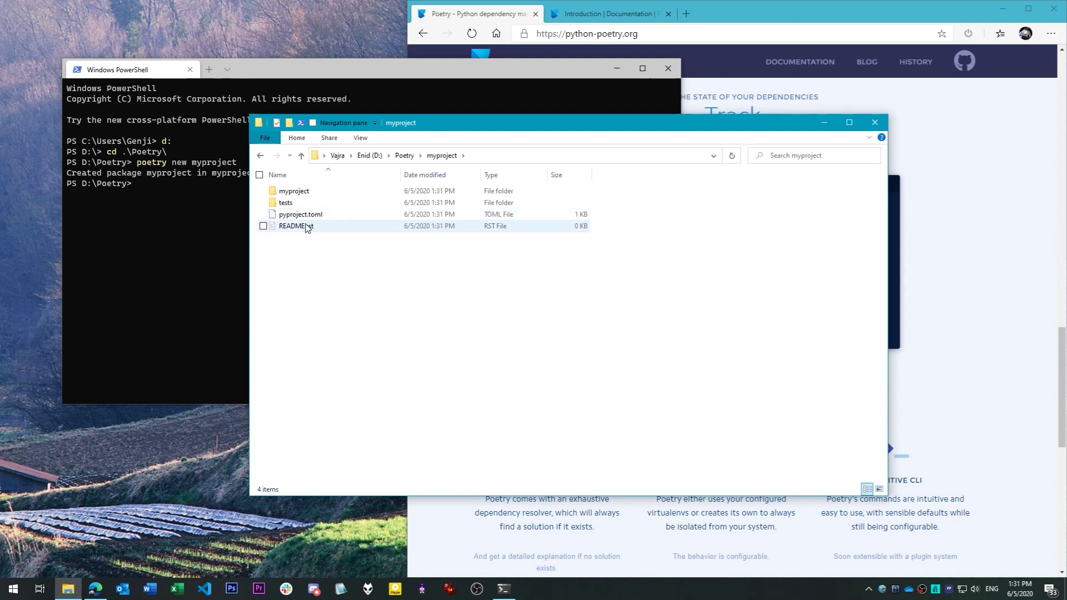
mouse_move(308, 227)
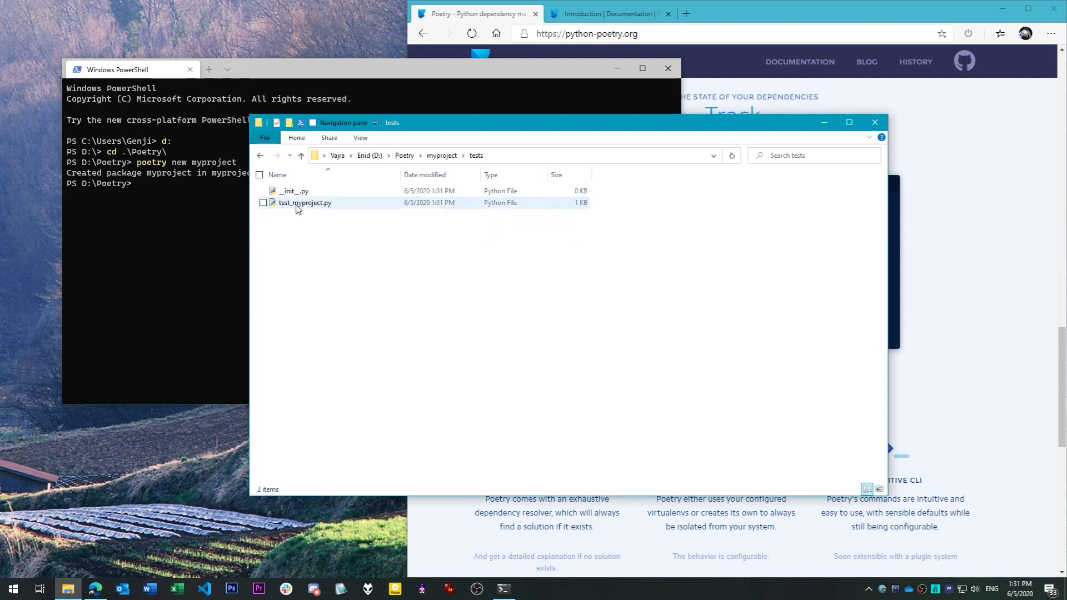
left_click(306, 232)
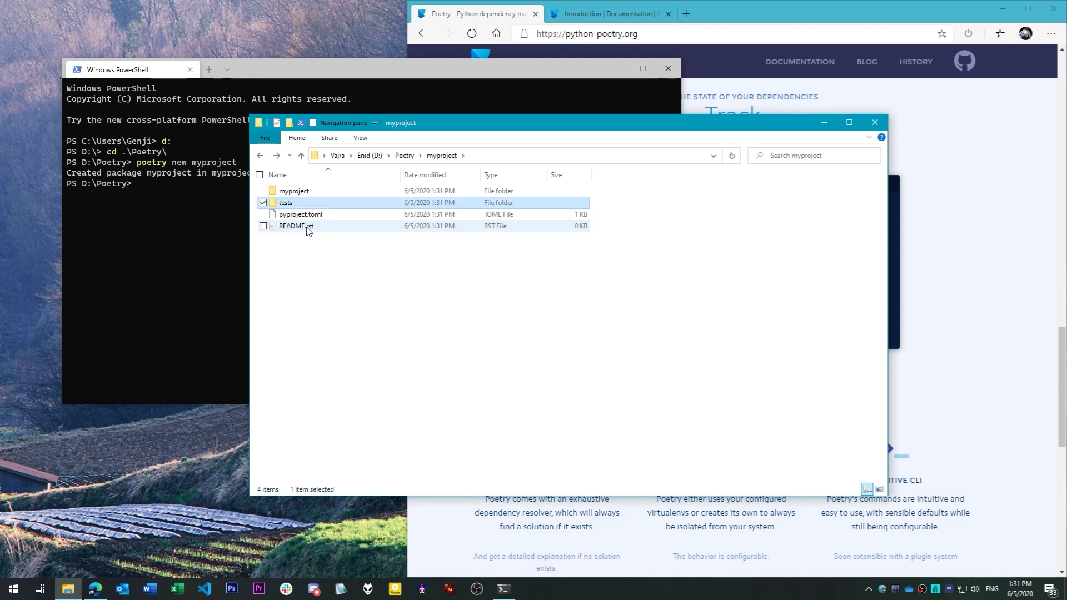
double_click(293, 191)
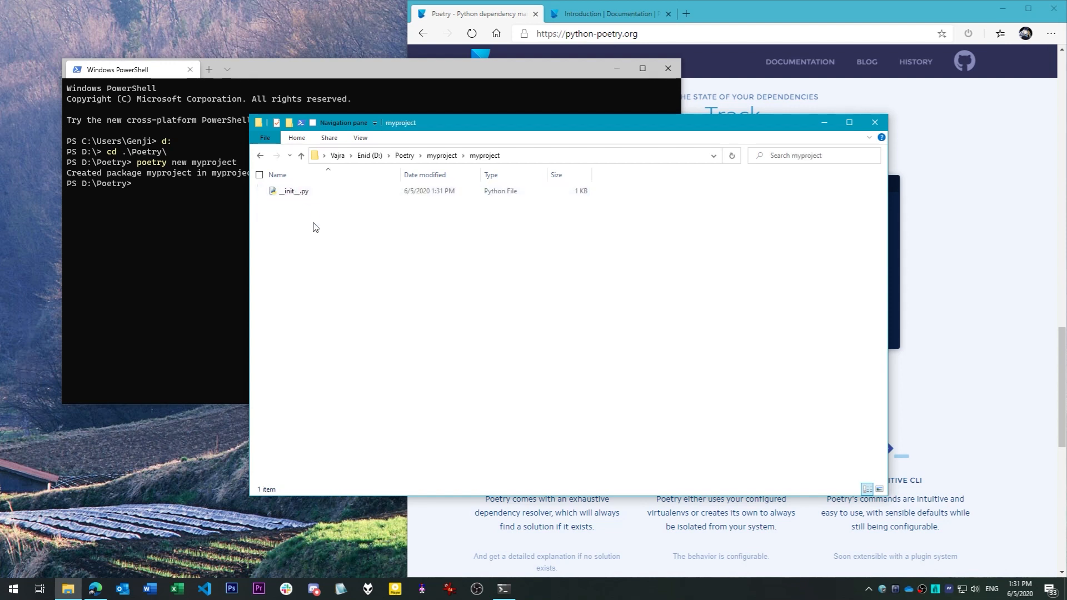
mouse_move(316, 231)
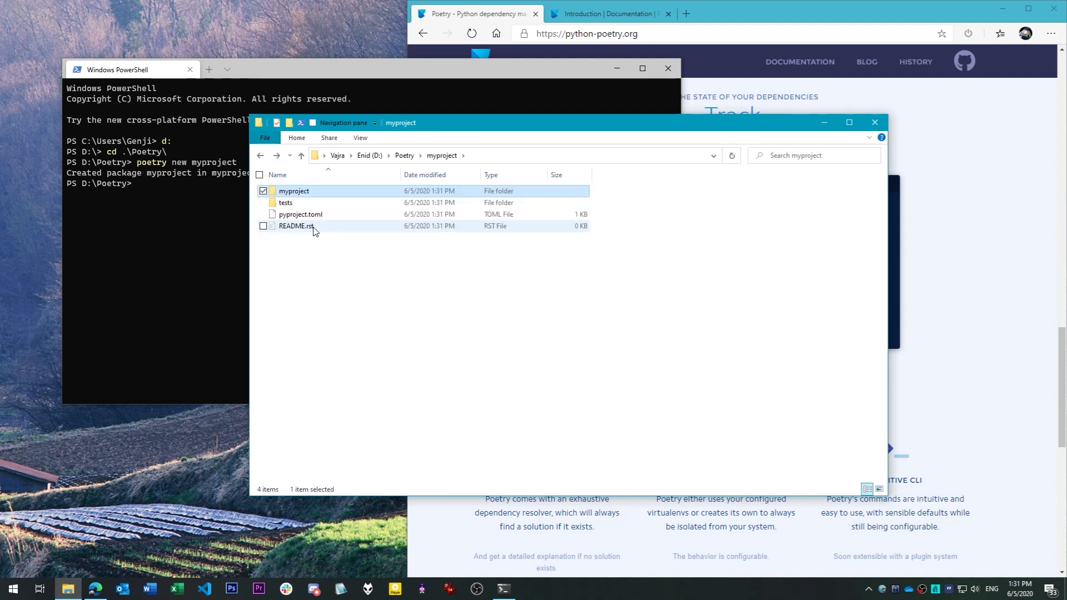
left_click(128, 69)
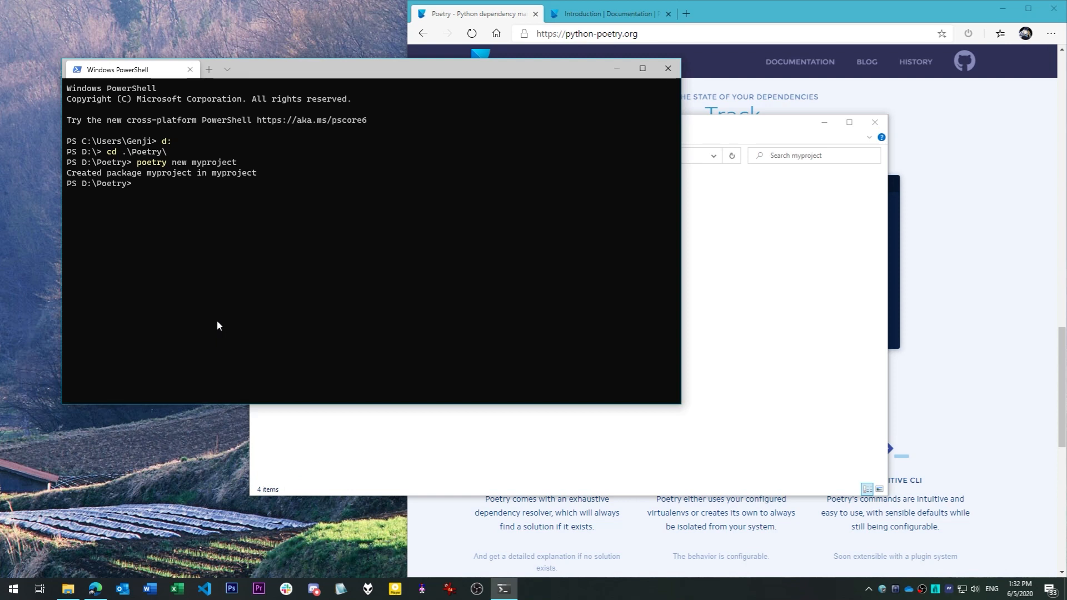
Enter the myproject folder and set its environment to C:\Python38\python.exe
type("cd .\\myproject\\")
type("poetry env use C:\\Python38\\python.exe")
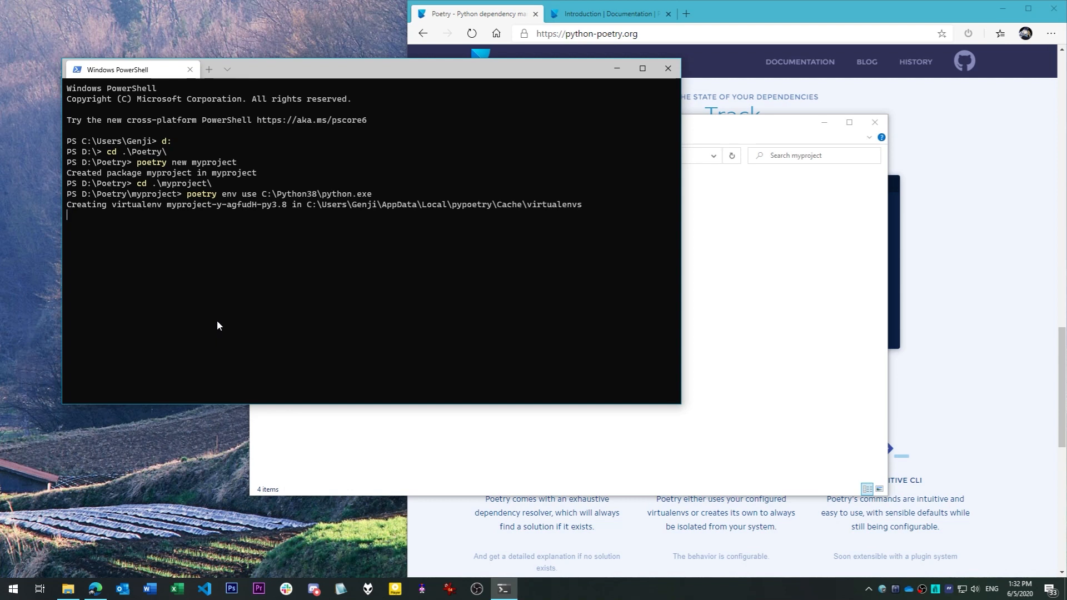
mouse_move(321, 238)
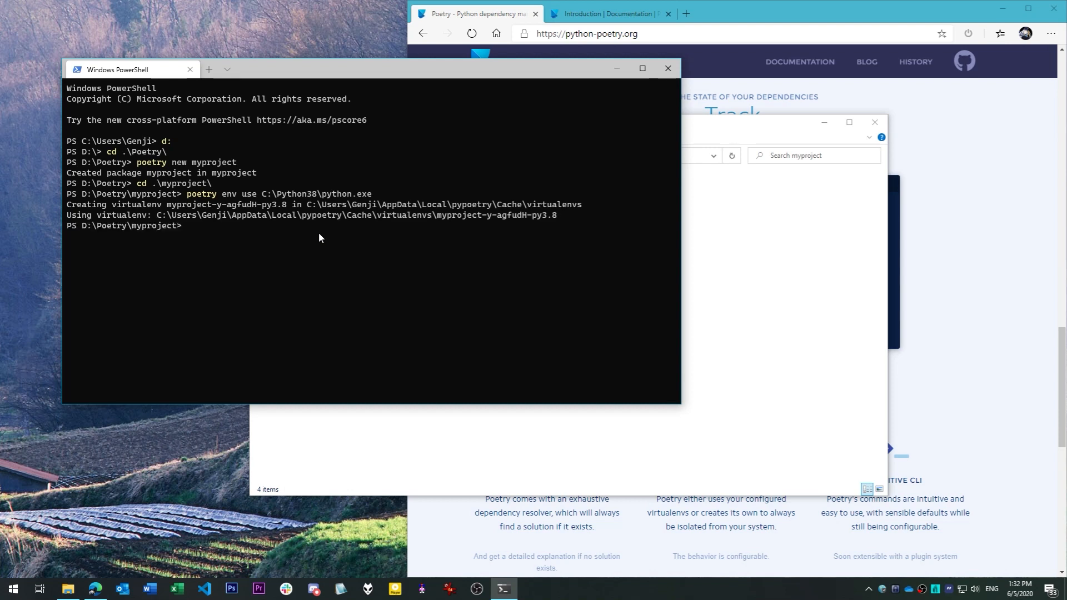
mouse_move(560, 221)
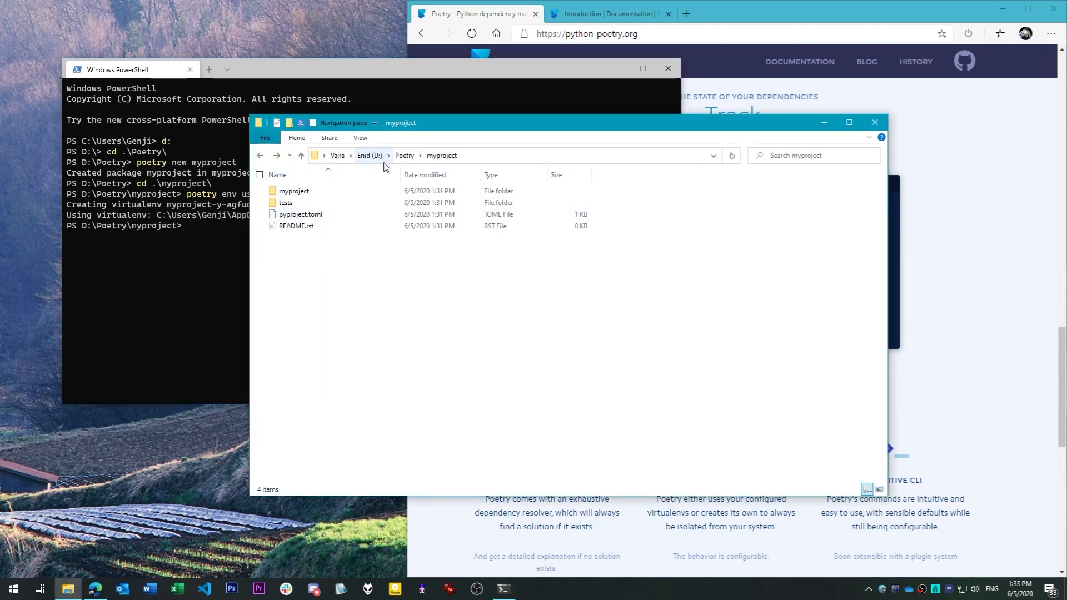
Open the myproject folder with Code and expand the myproject package in the sidebar
right_click(293, 191)
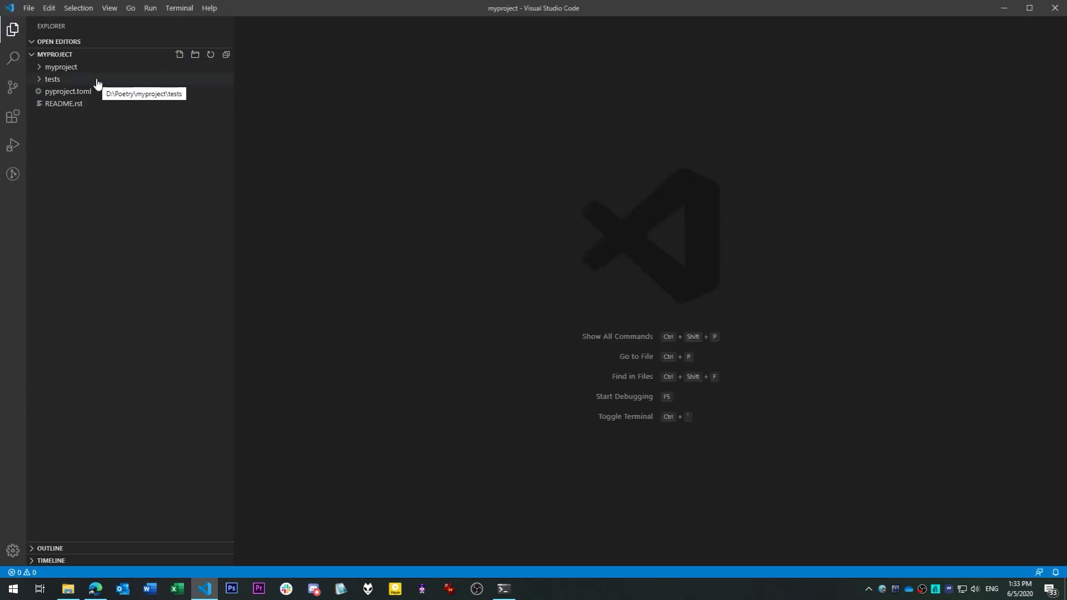
mouse_move(80, 71)
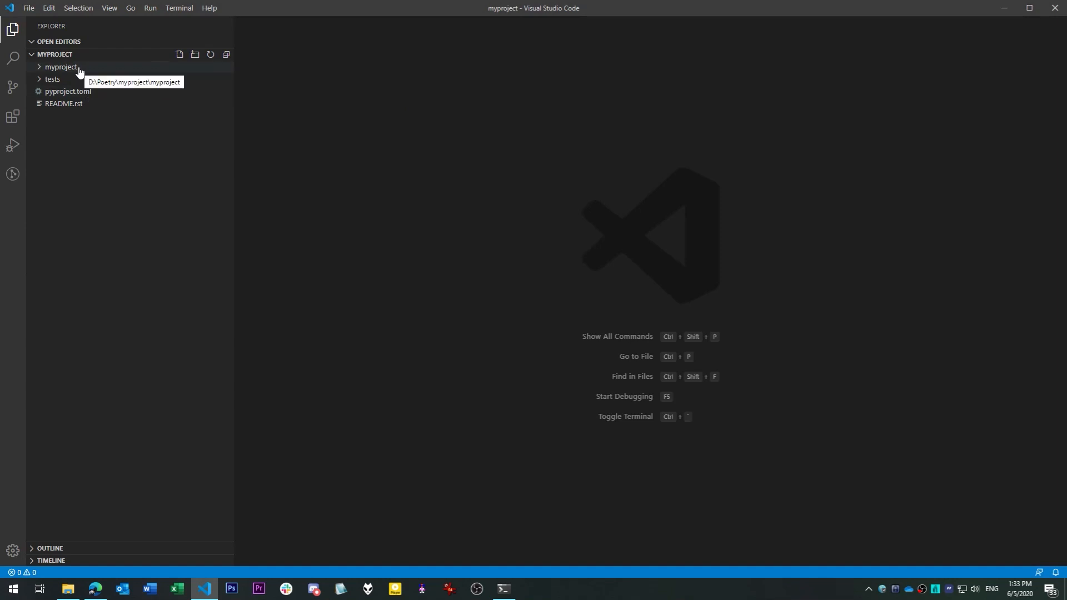
left_click(57, 67)
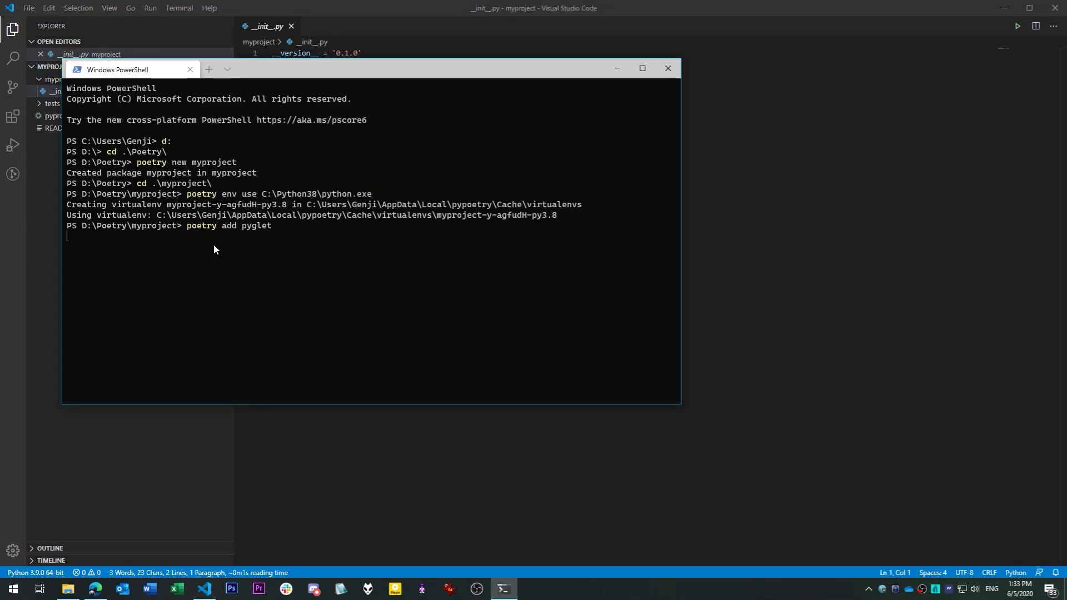
Add pyglet as a dependency and black and mypy as dev dependencies with poetry add -D
key("Enter")
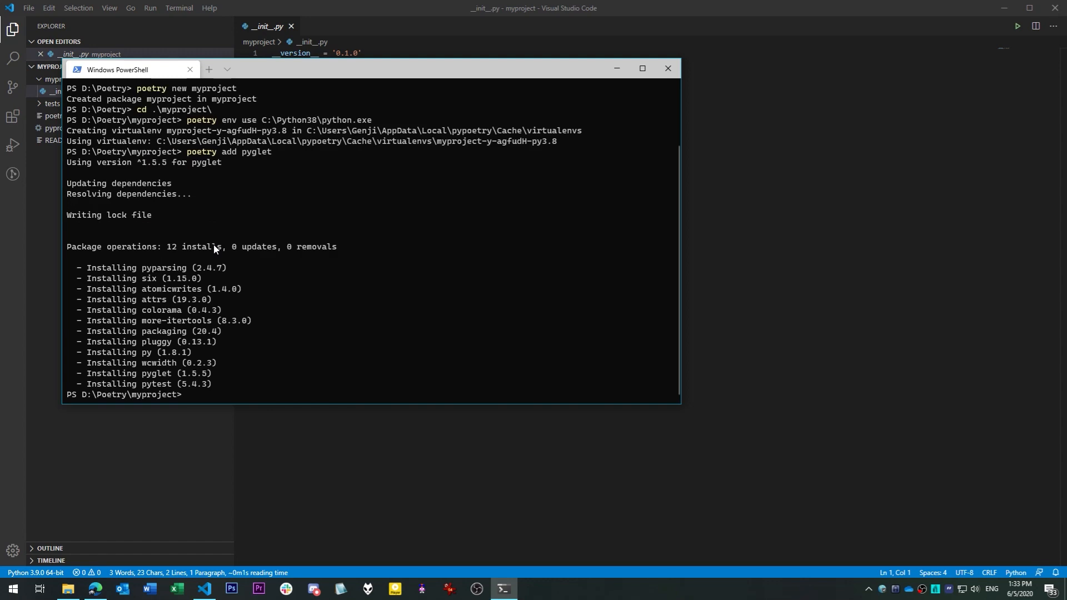
type("poetry add -D black mypy")
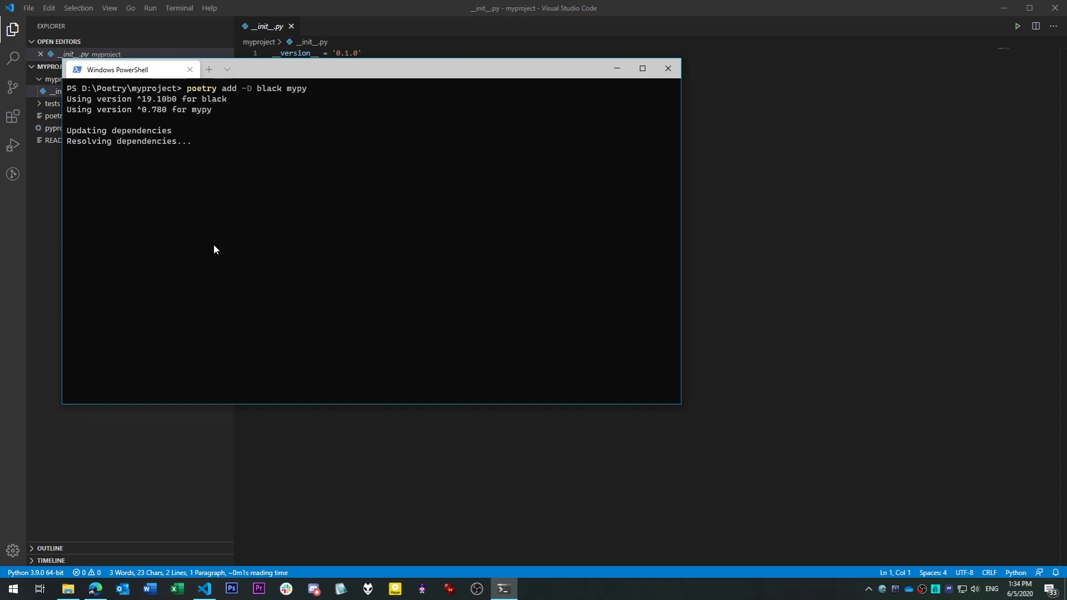
left_click(668, 68)
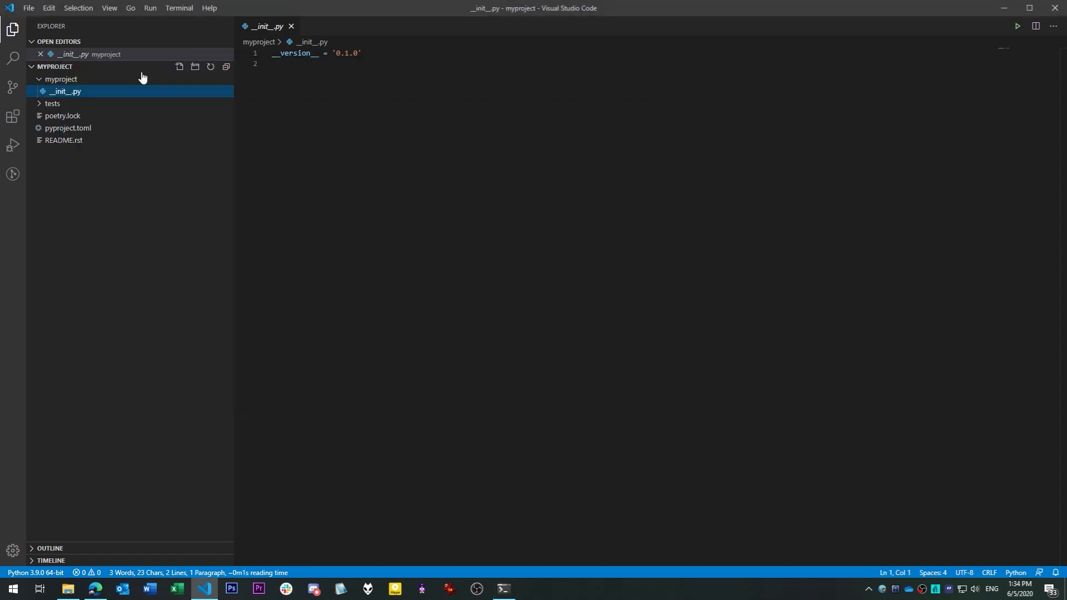
View poetry.lock's locked package entries such as black, pluggy and pyglet
left_click(62, 115)
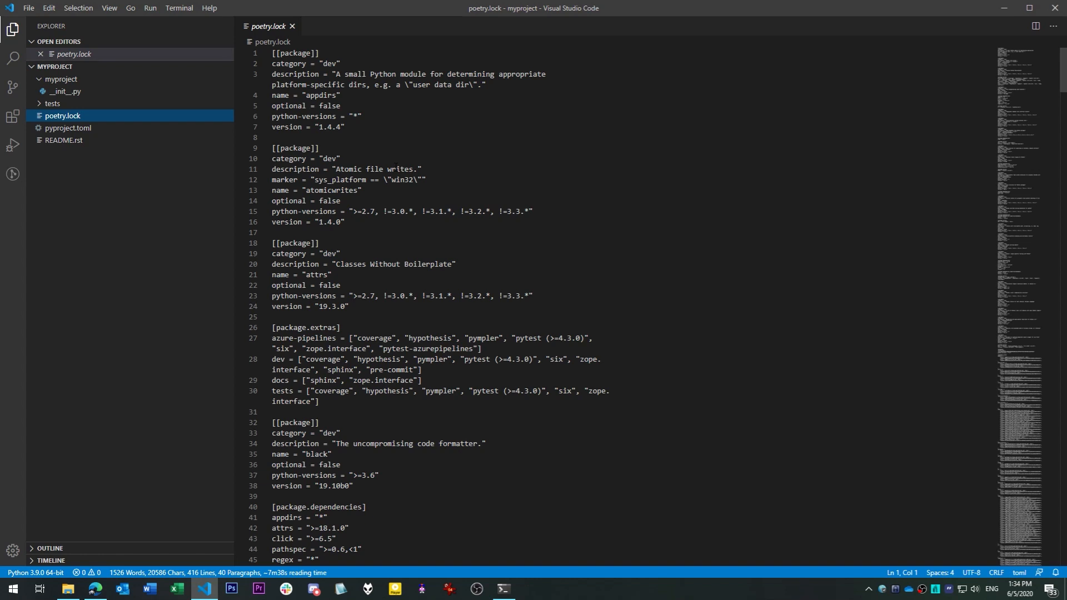
mouse_move(1031, 89)
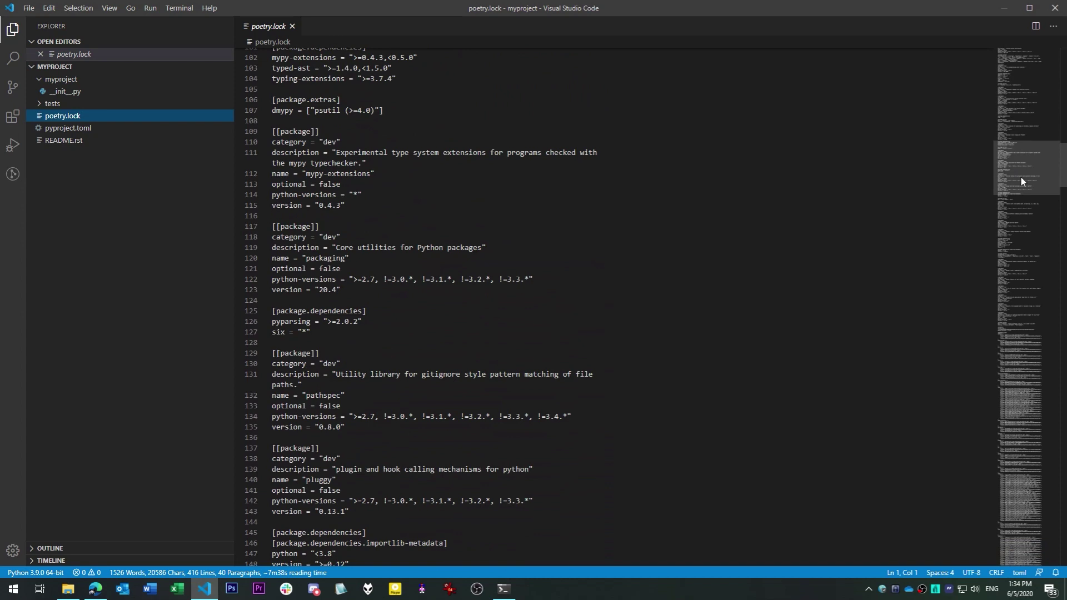
scroll("down", 3)
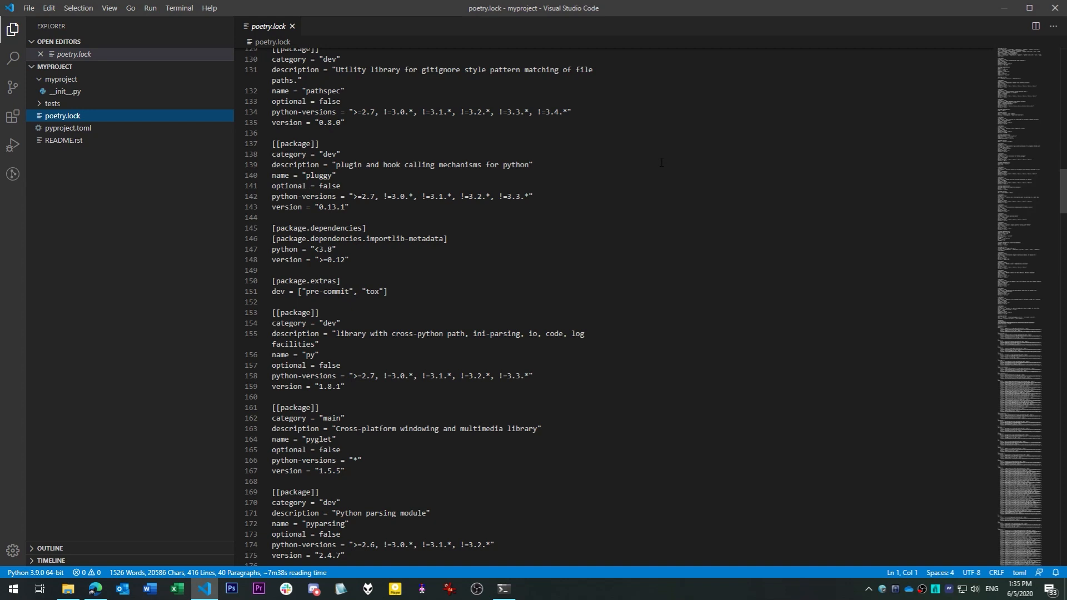
mouse_move(661, 164)
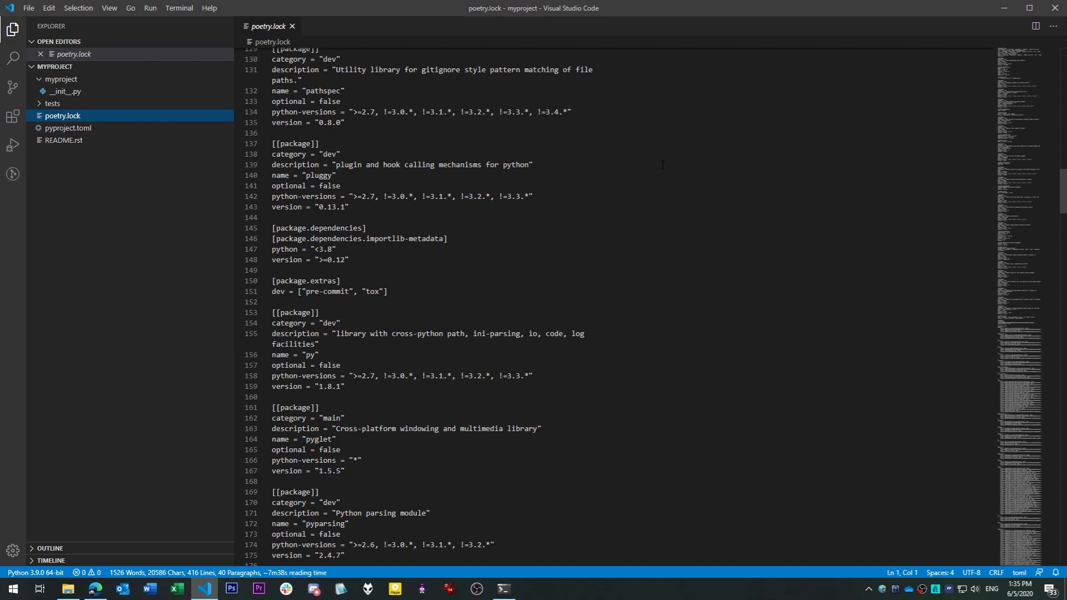